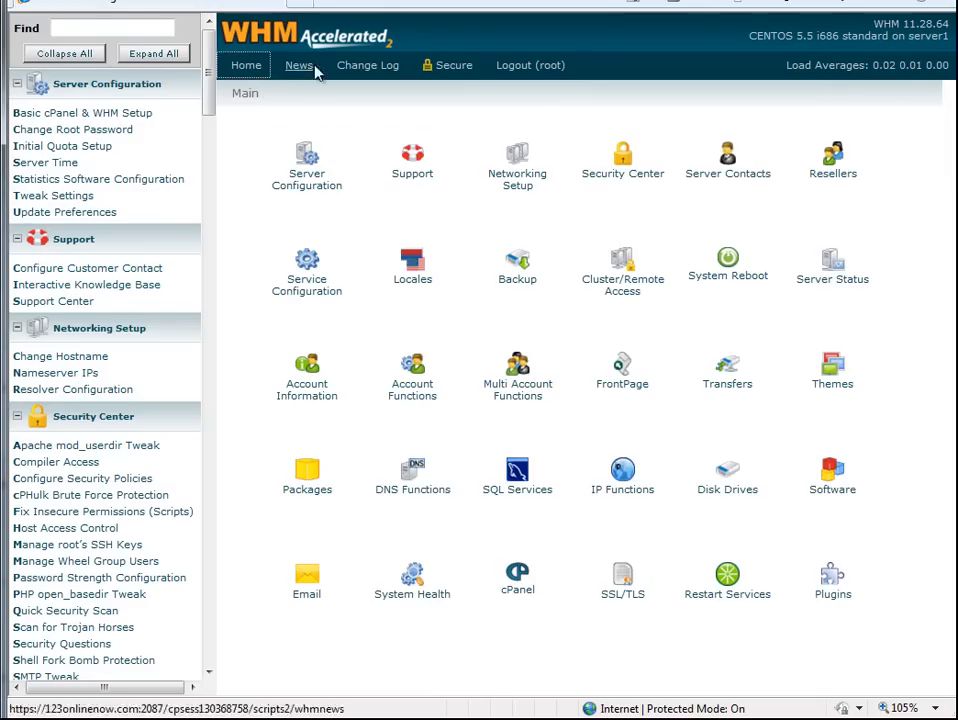
pyautogui.moveTo(622, 190)
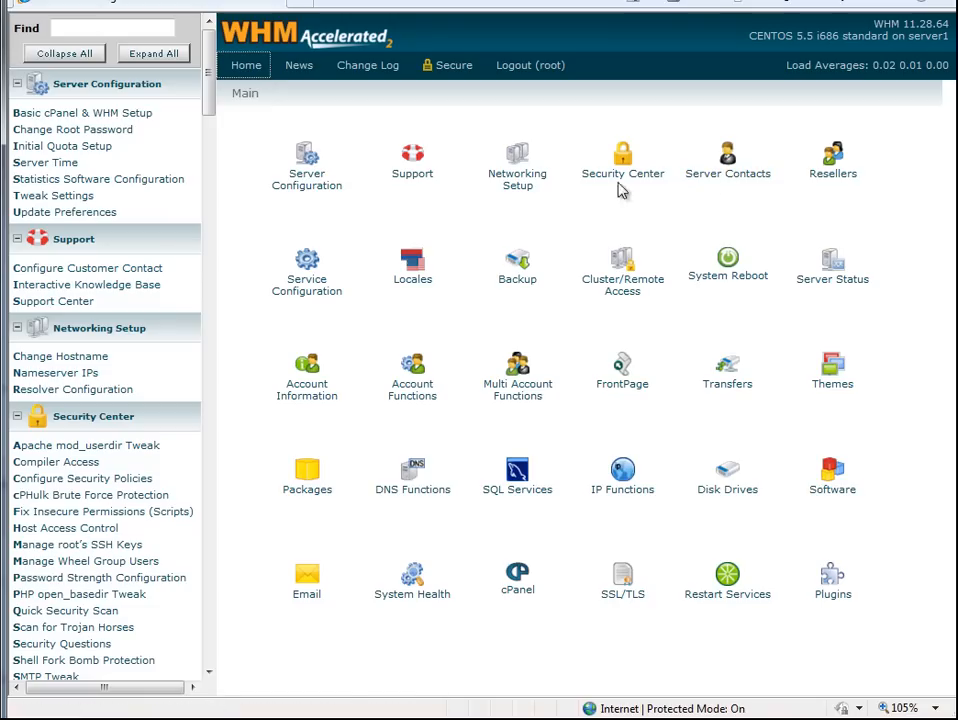
pyautogui.moveTo(306, 389)
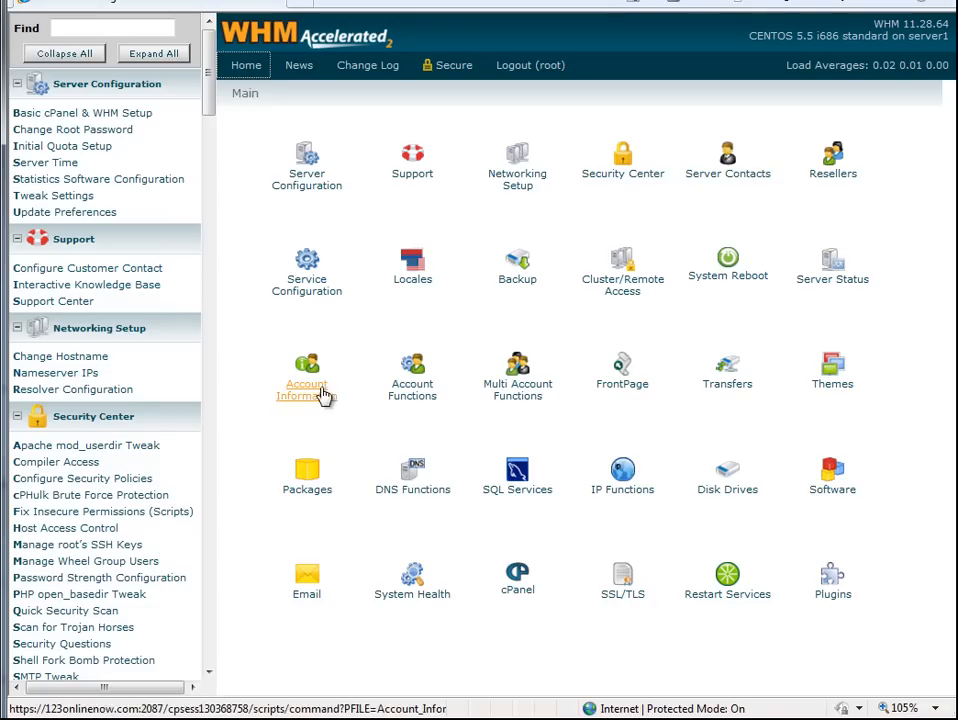
# Step: Open List Accounts from Account Information to view all hosted accounts
pyautogui.click(306, 375)
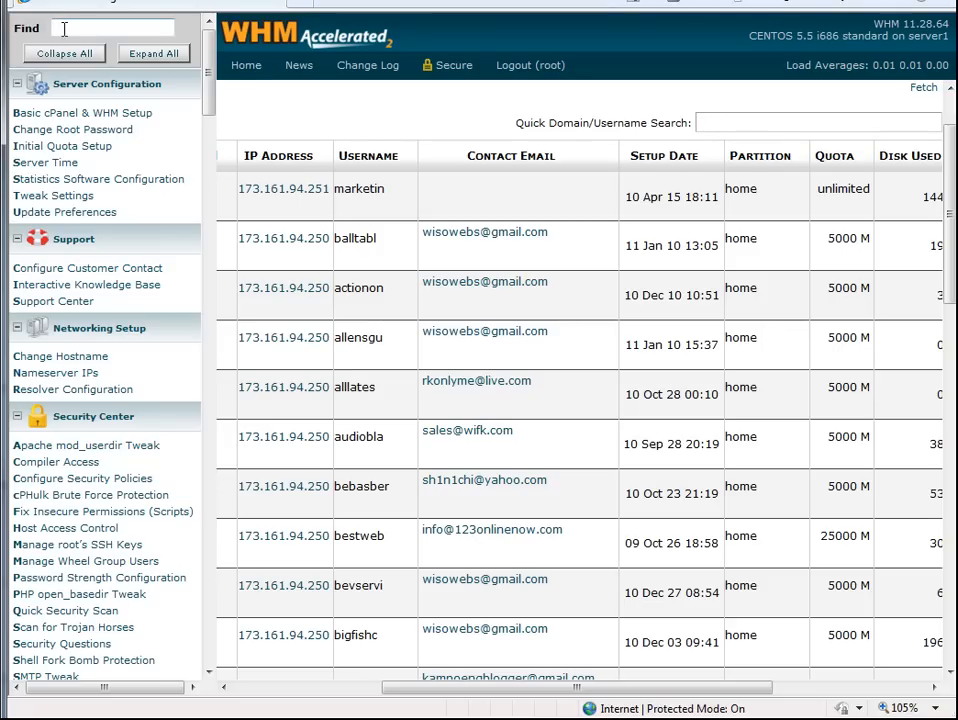
# Step: On Terminate an Account, select audiobla (audioblazer.com) and request its termination
pyautogui.write('terminate')
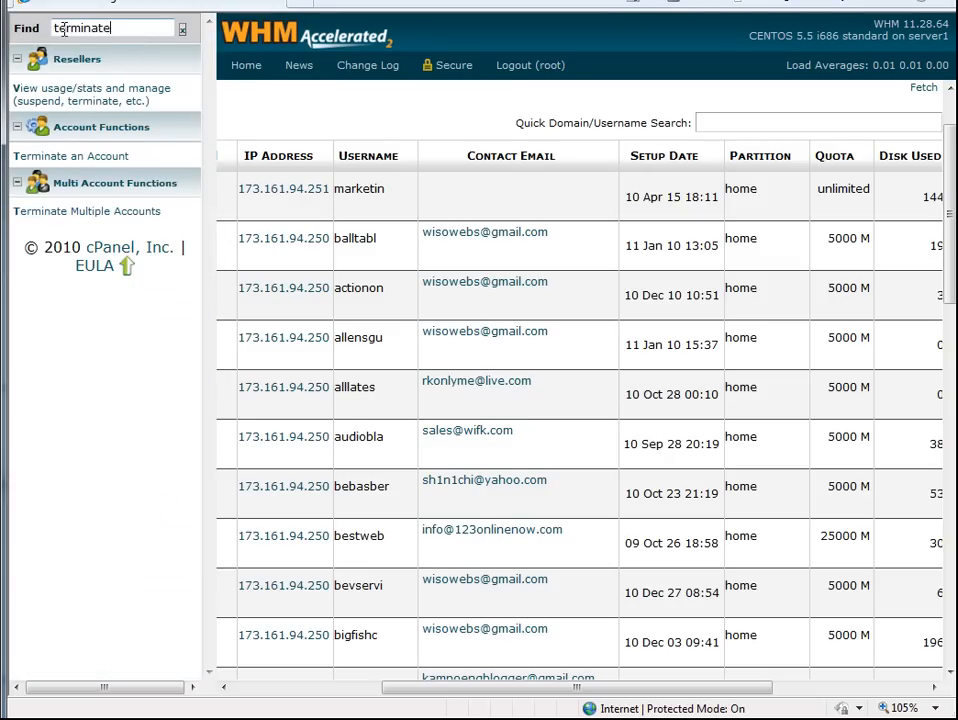
pyautogui.click(70, 156)
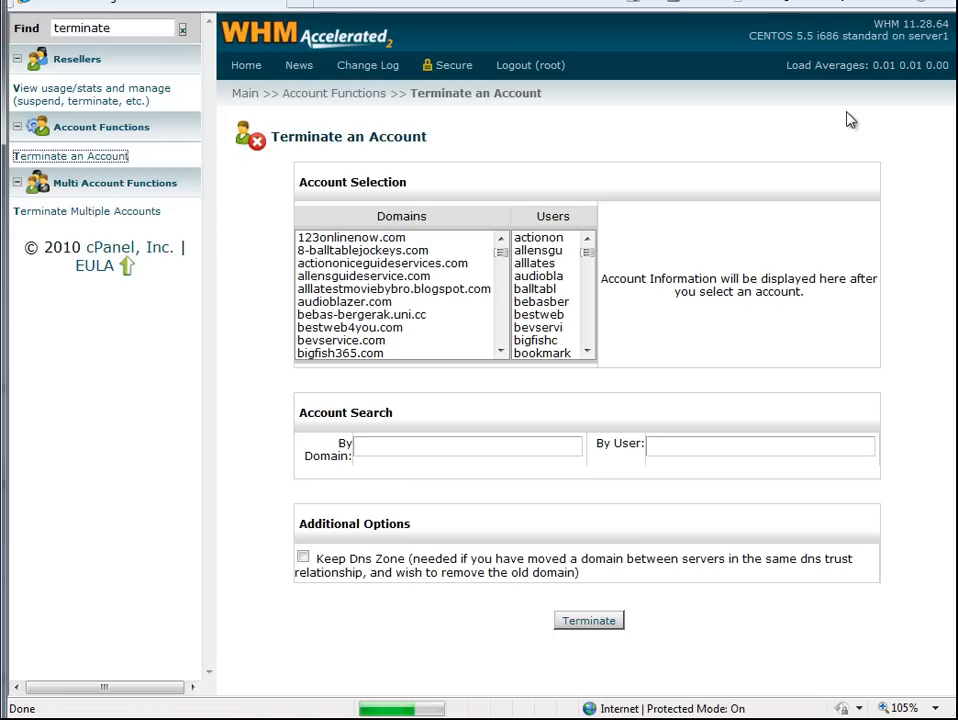
pyautogui.click(385, 310)
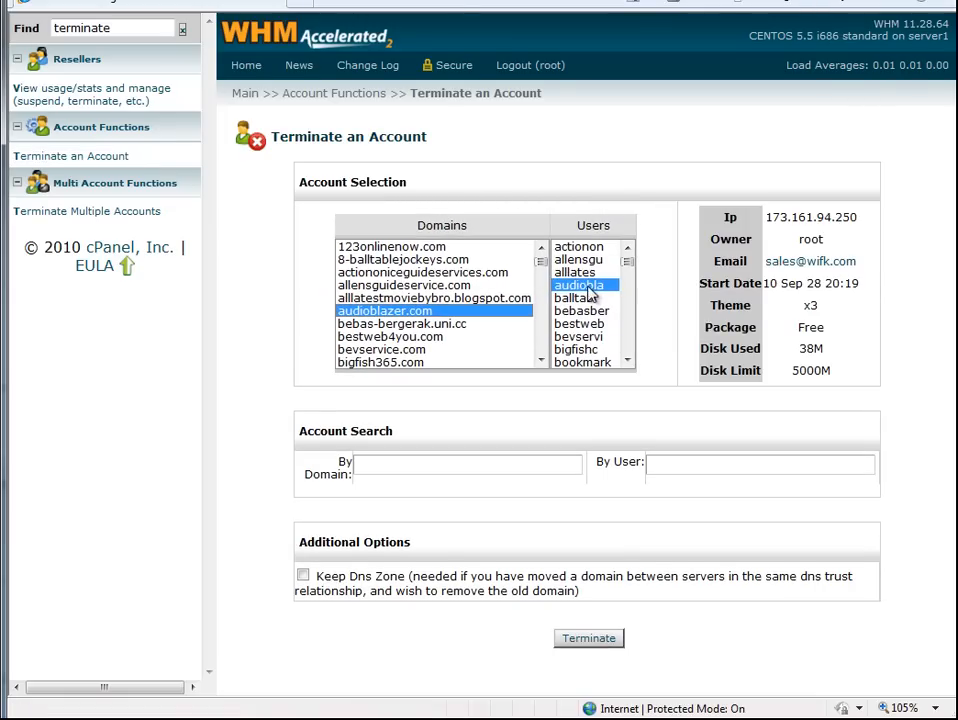
pyautogui.click(588, 638)
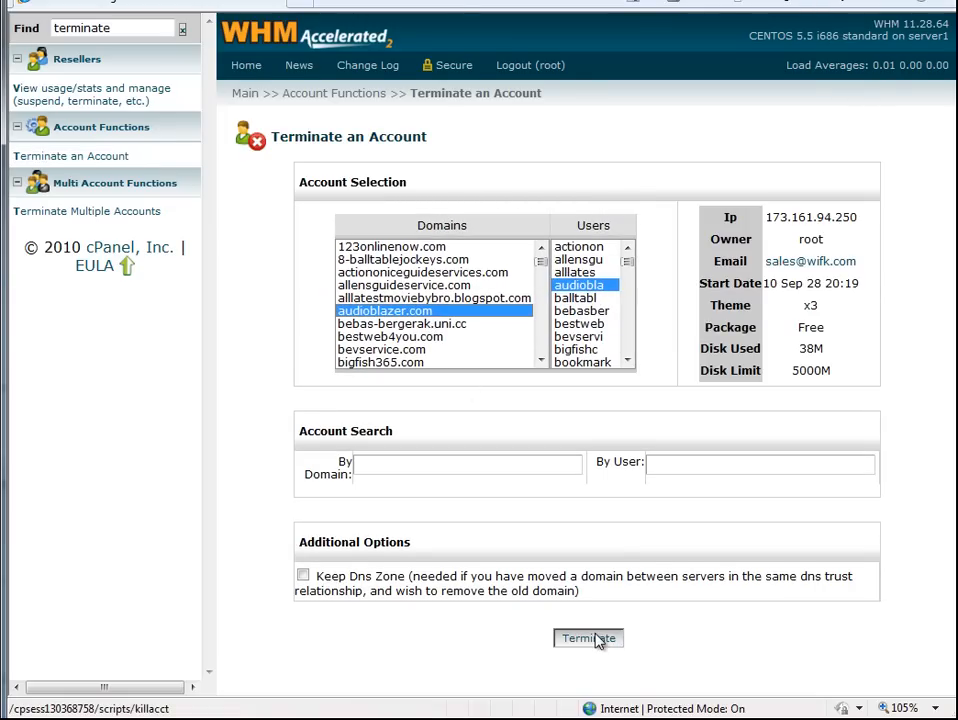
pyautogui.moveTo(600, 643)
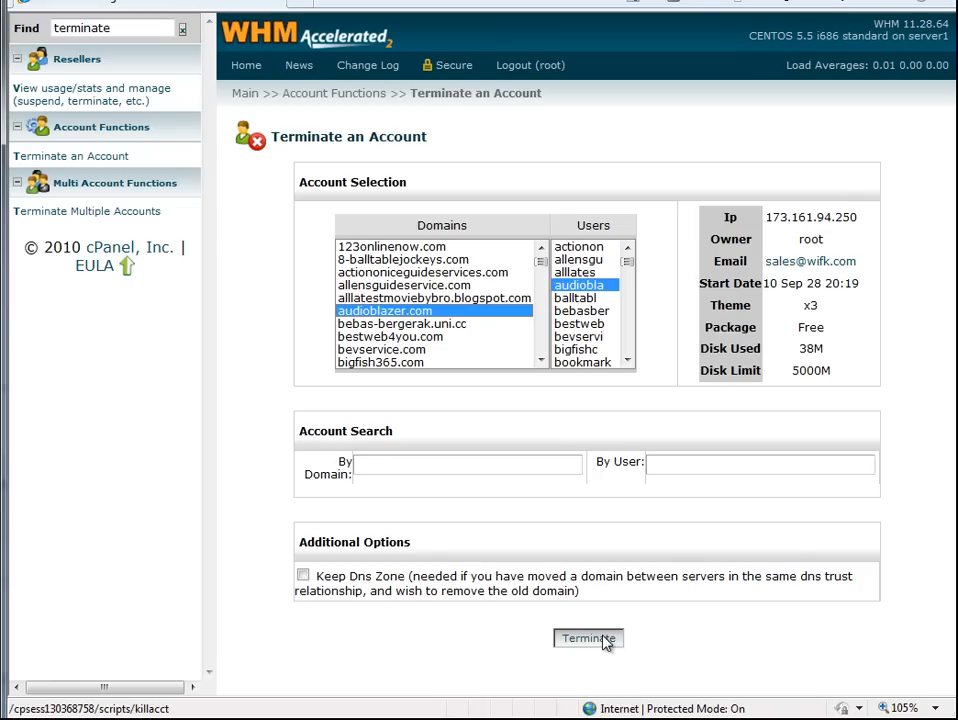
pyautogui.click(588, 638)
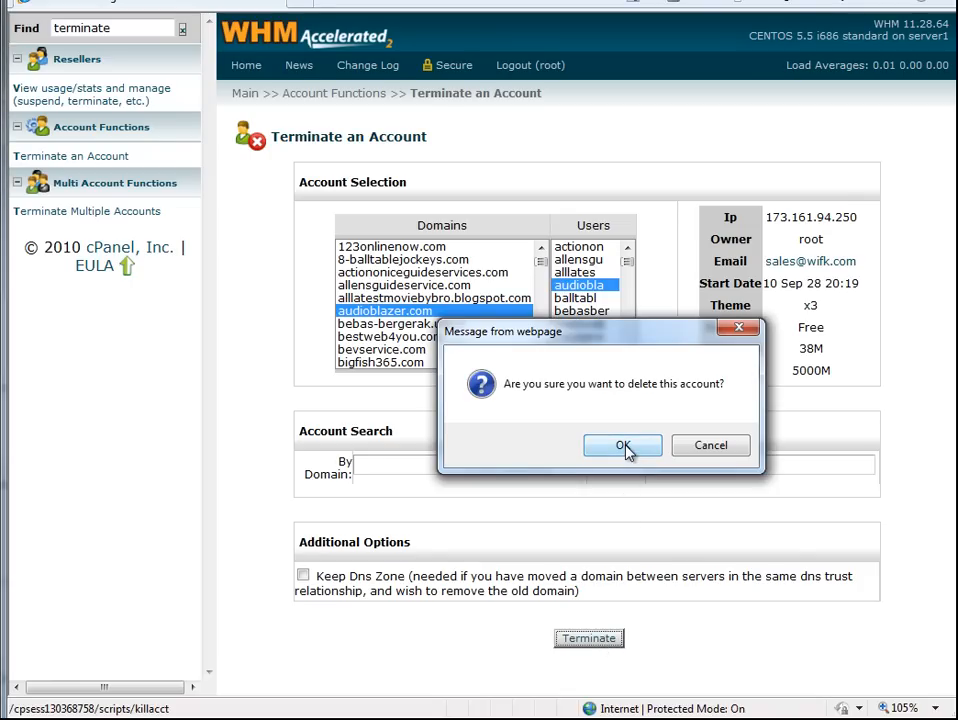
# Step: Confirm deleting audiobla and scroll through the removal log
pyautogui.click(622, 445)
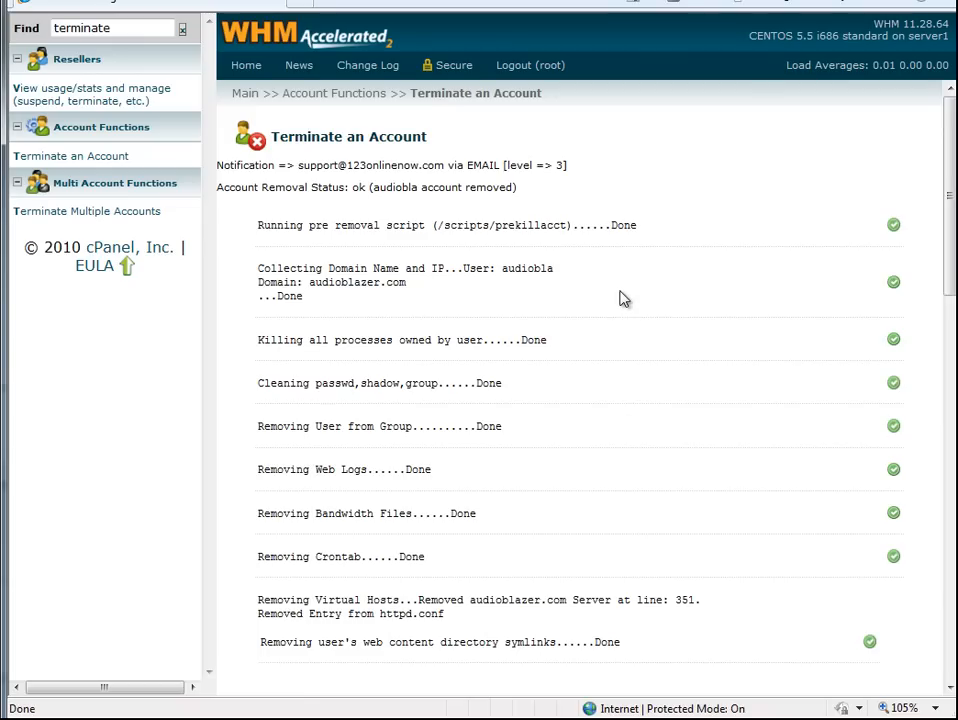
pyautogui.scroll(-3)
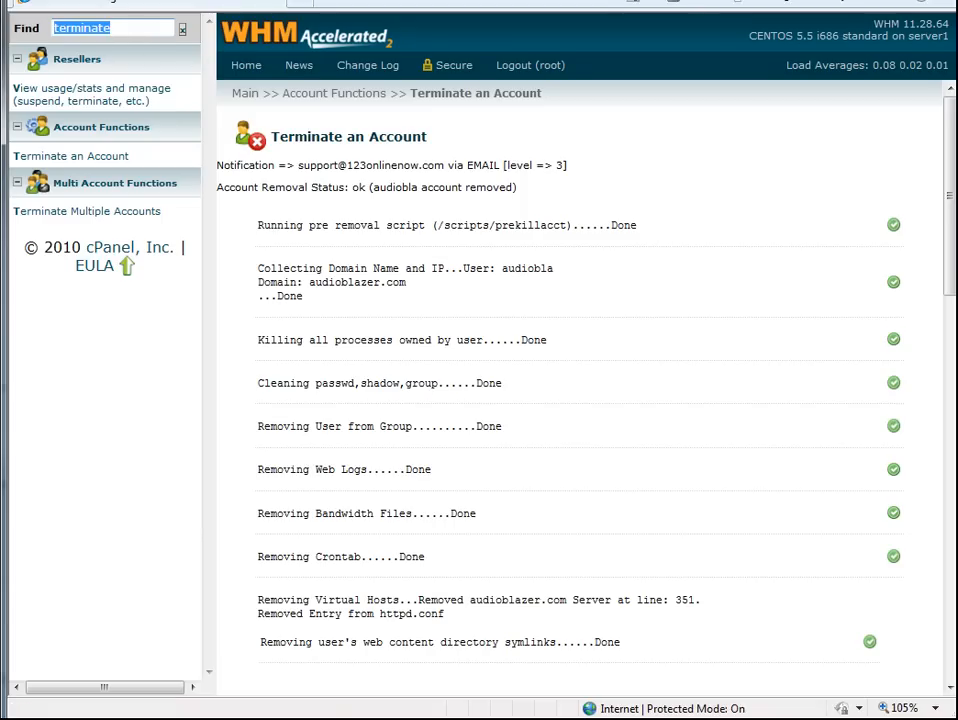
pyautogui.moveTo(363, 180)
pyautogui.write('back')
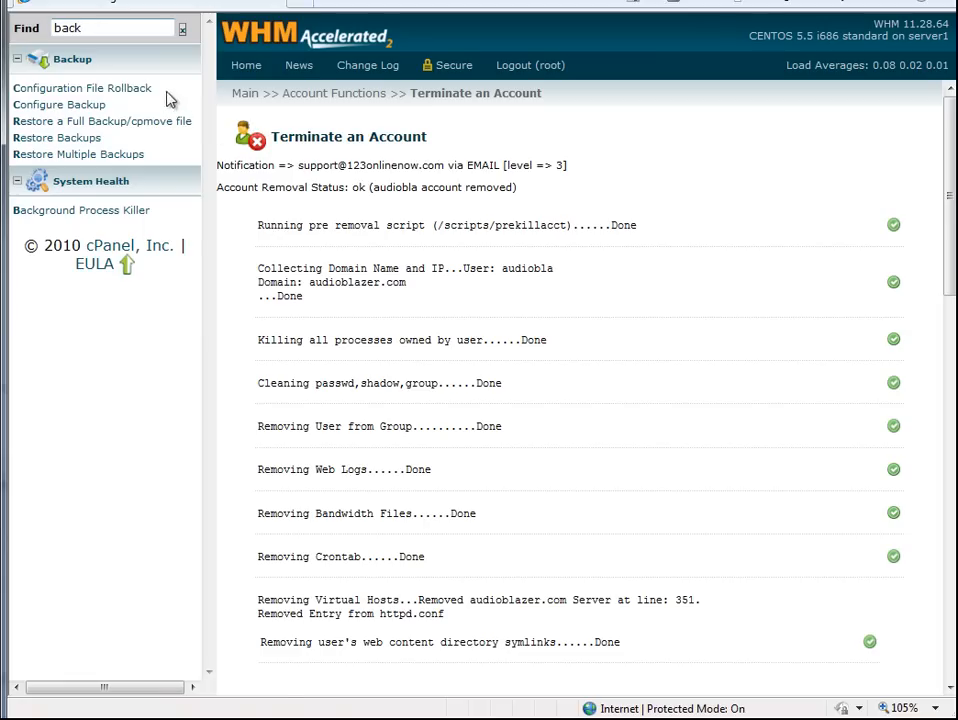
# Step: Open Restore a Full Backup/cpmove file from the WHM sidebar
pyautogui.click(101, 121)
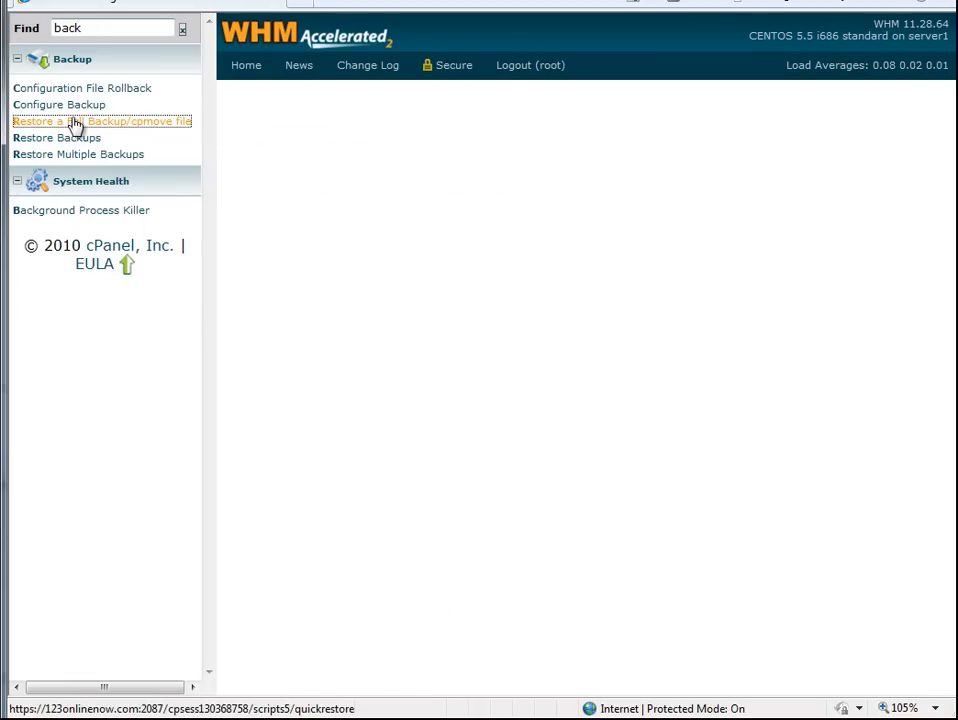
pyautogui.click(100, 121)
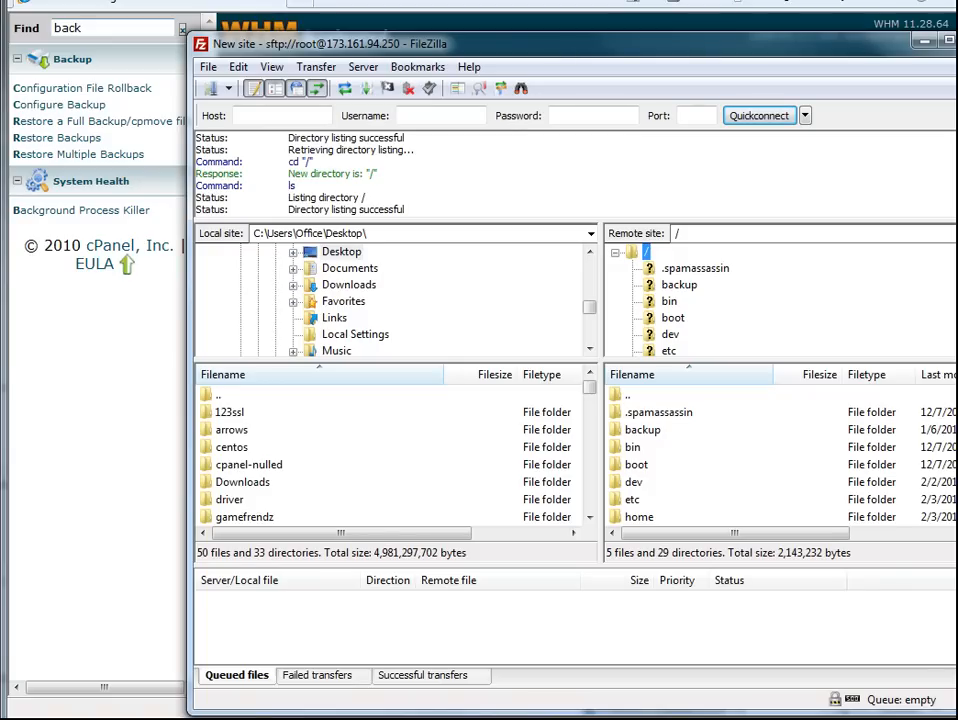
pyautogui.moveTo(47, 683)
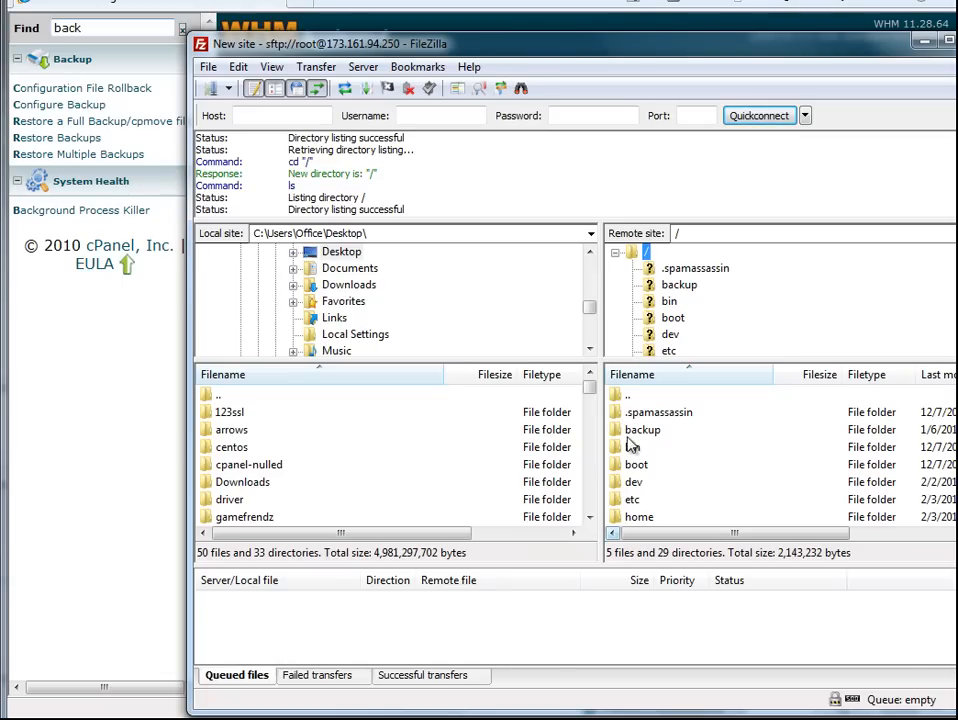
# Step: Browse the server to /backup/cpbackup/daily and select audiobla.tar.gz
pyautogui.click(642, 429)
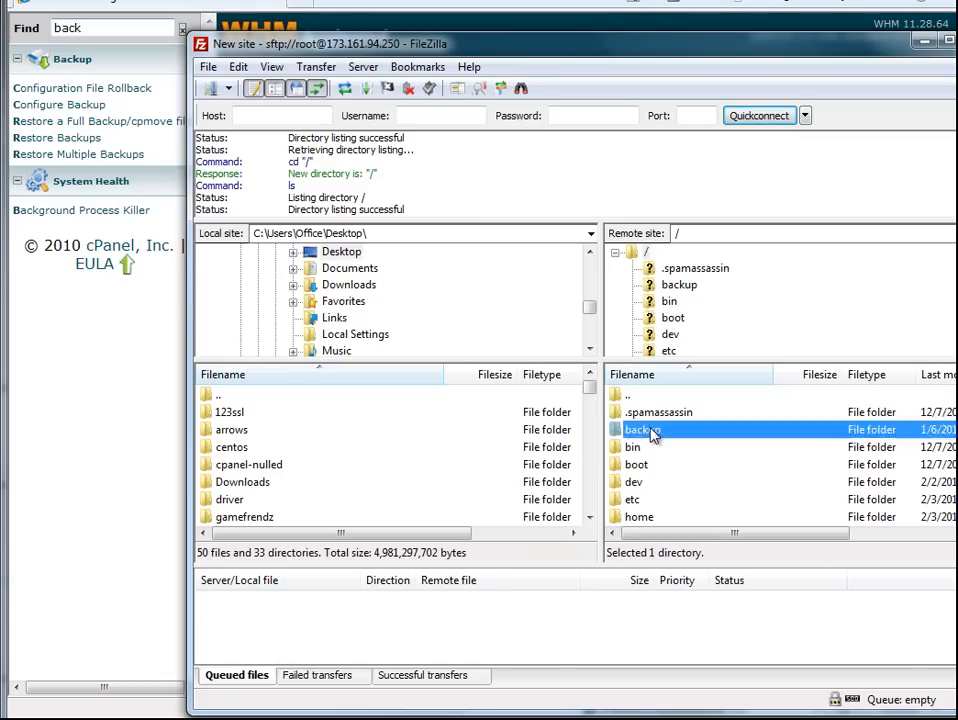
pyautogui.doubleClick(640, 429)
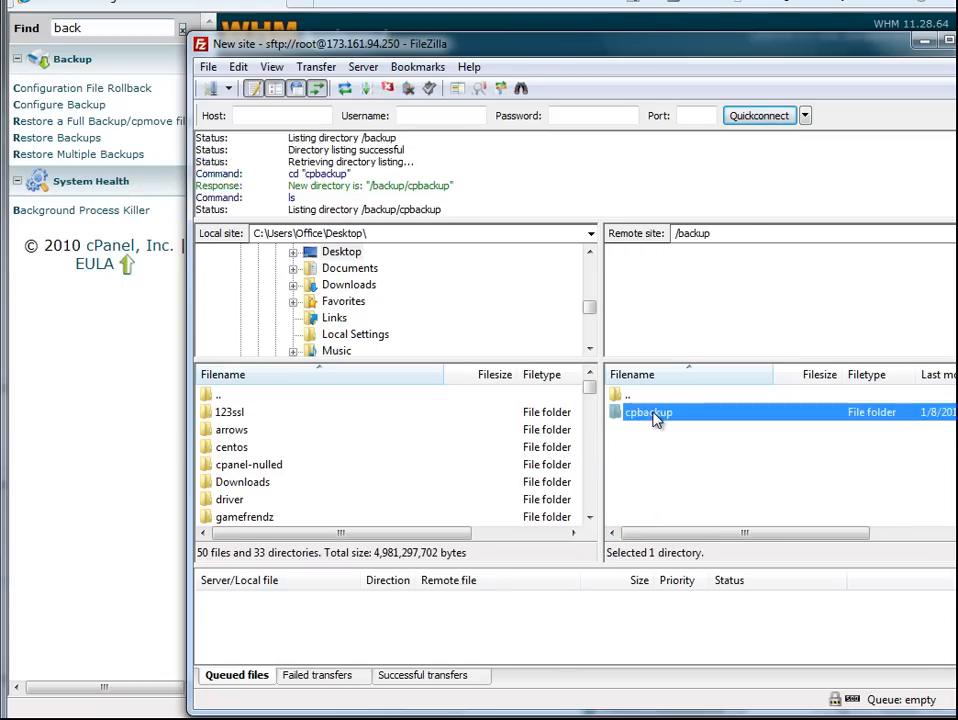
pyautogui.doubleClick(648, 412)
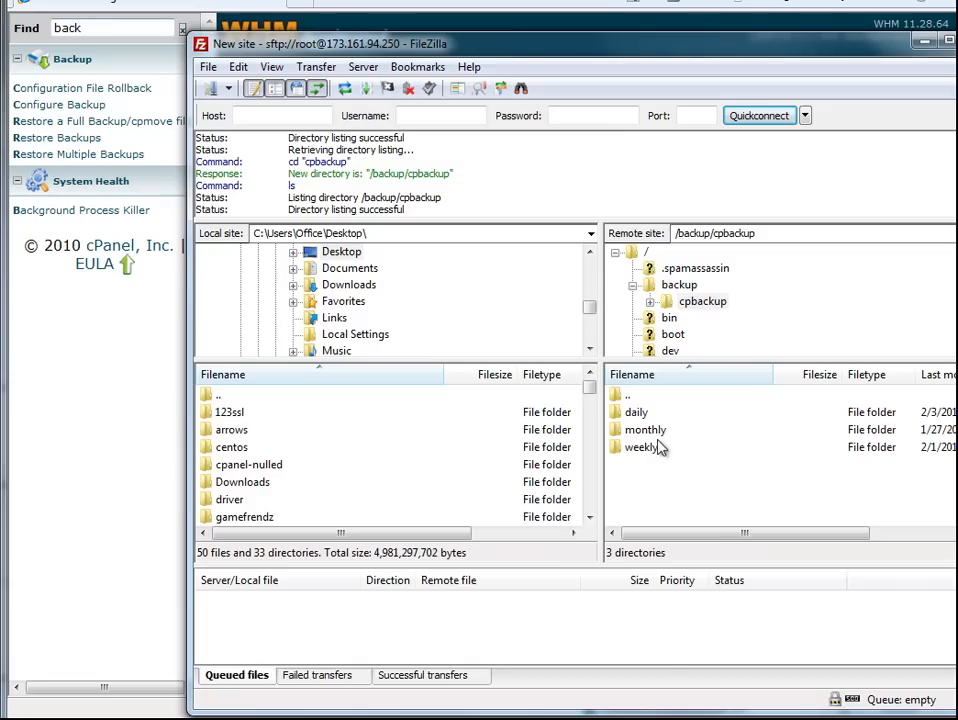
pyautogui.moveTo(645, 427)
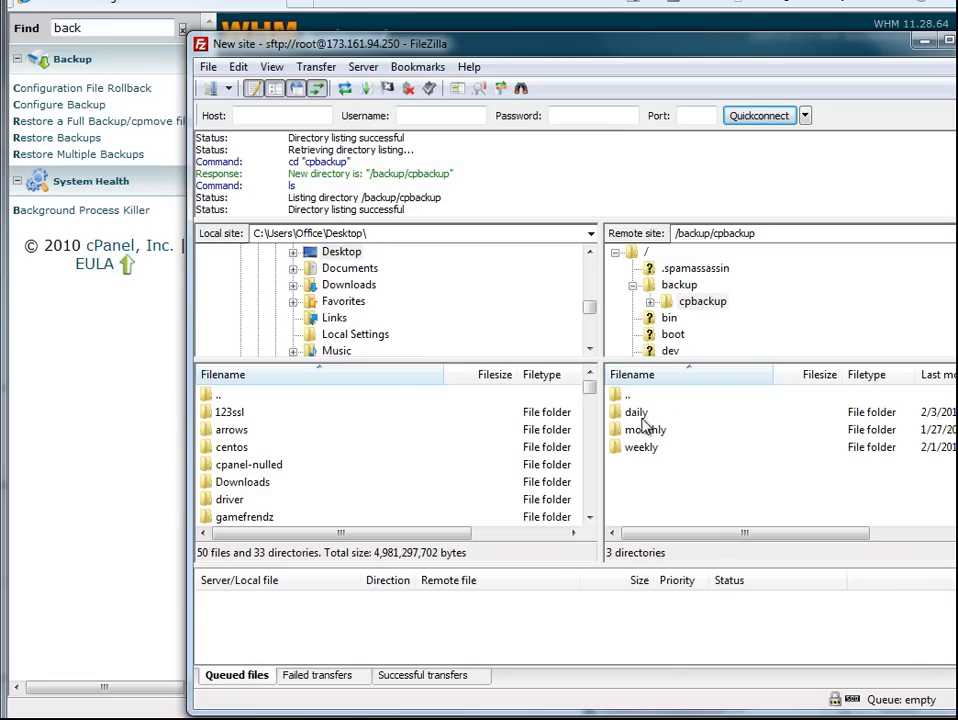
pyautogui.moveTo(625, 458)
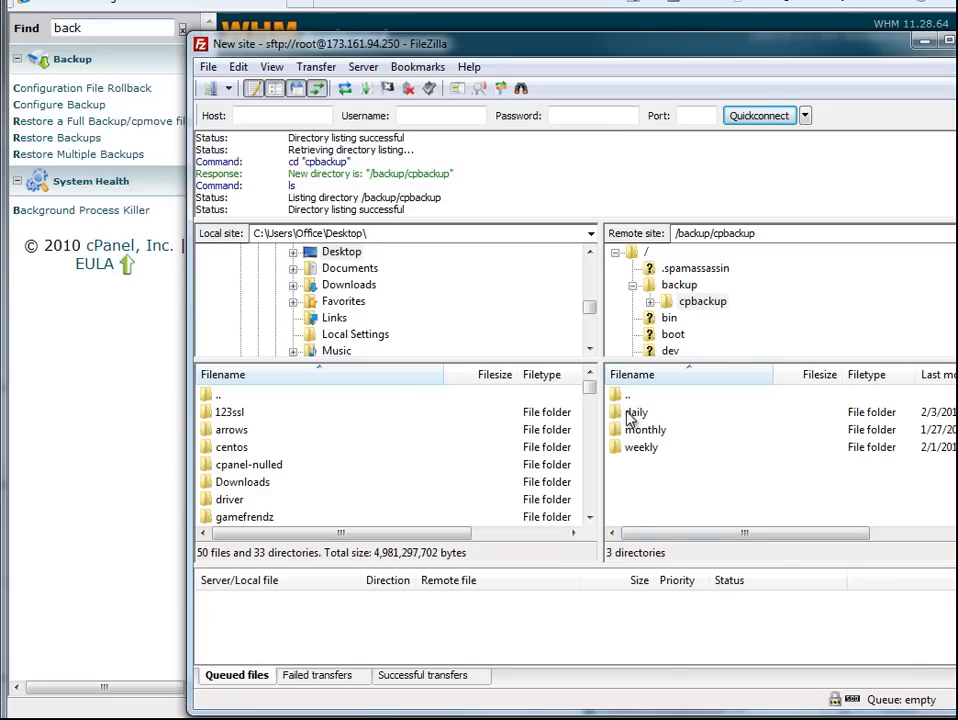
pyautogui.doubleClick(637, 411)
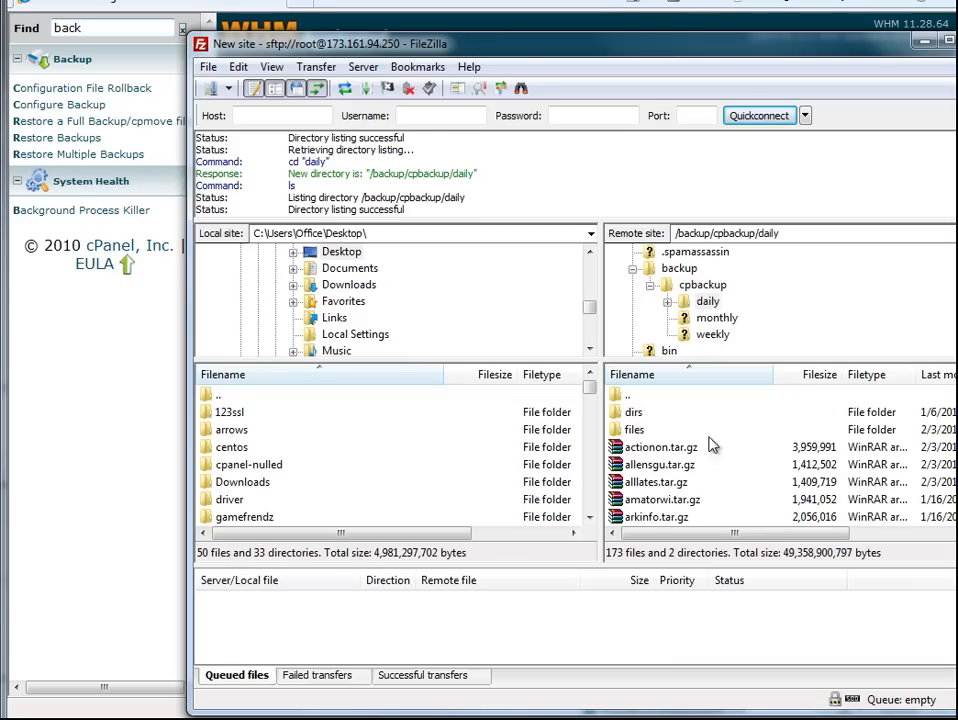
pyautogui.click(655, 481)
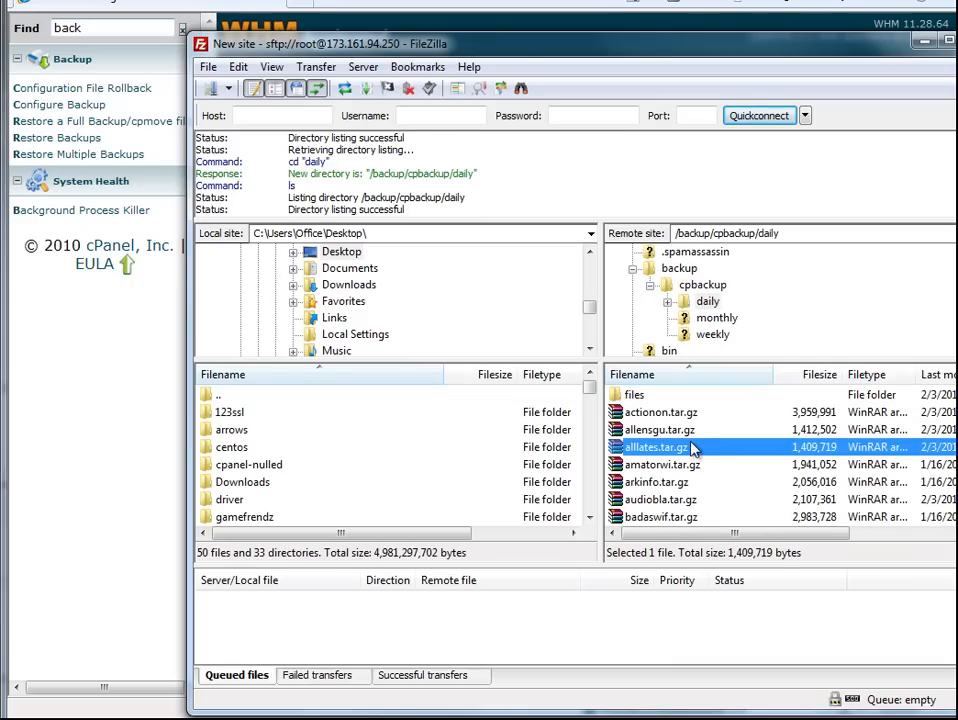
pyautogui.click(658, 499)
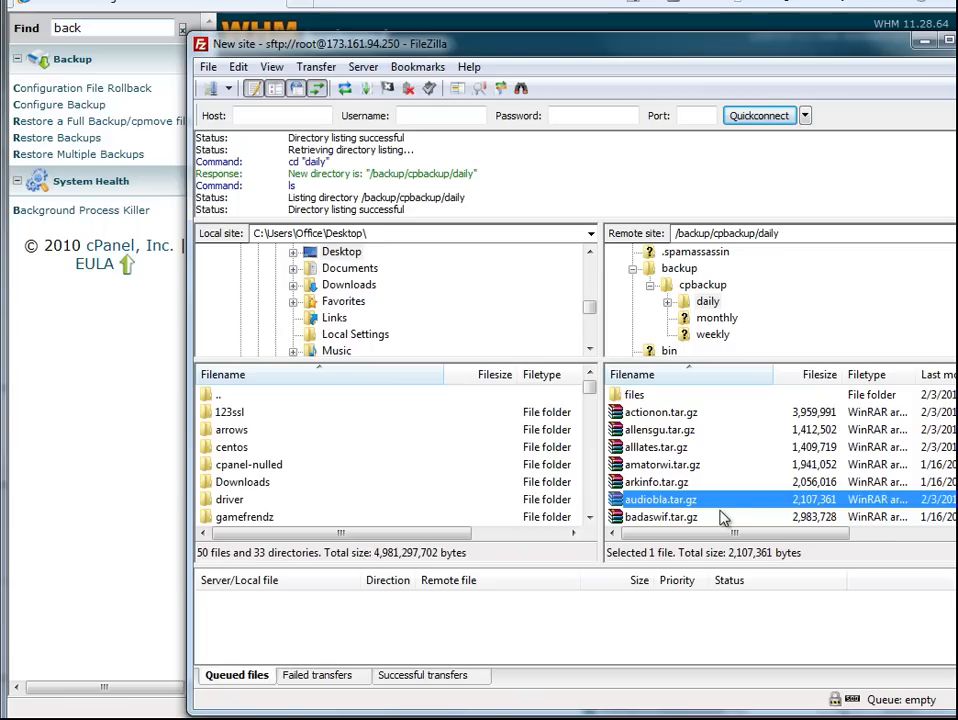
pyautogui.moveTo(712, 505)
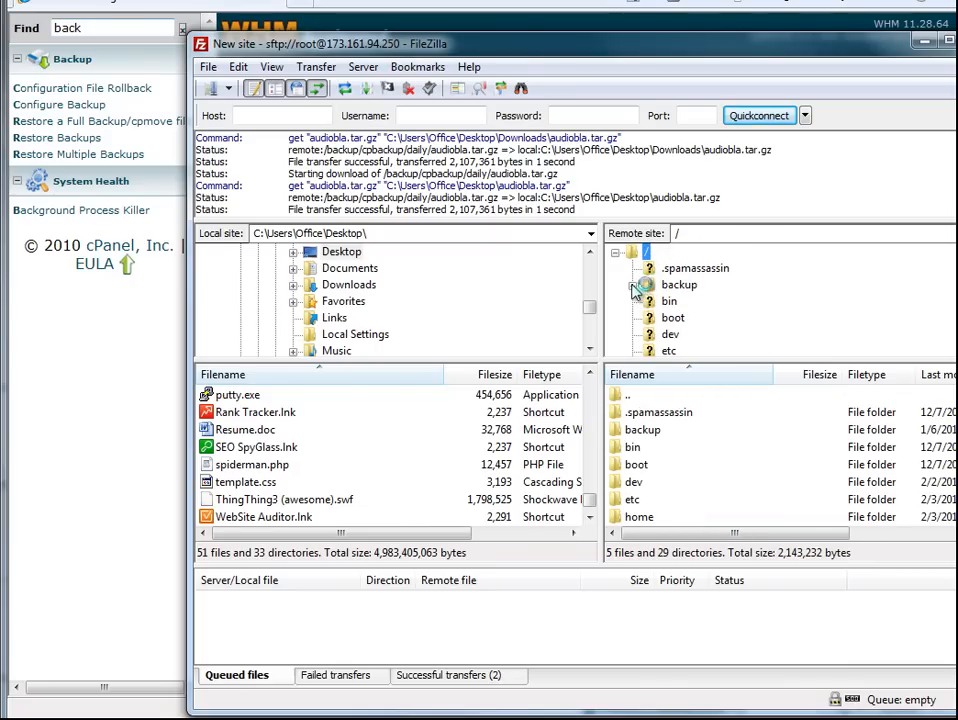
# Step: Open /home on the server and upload audiobla.tar.gz from the Desktop into it
pyautogui.click(616, 252)
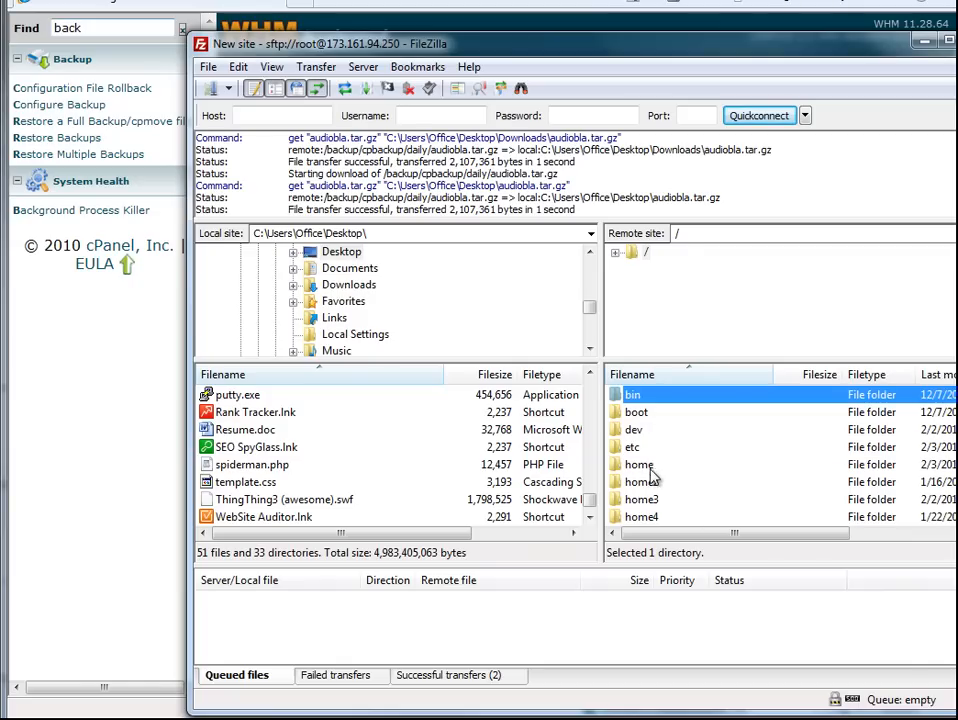
pyautogui.doubleClick(640, 464)
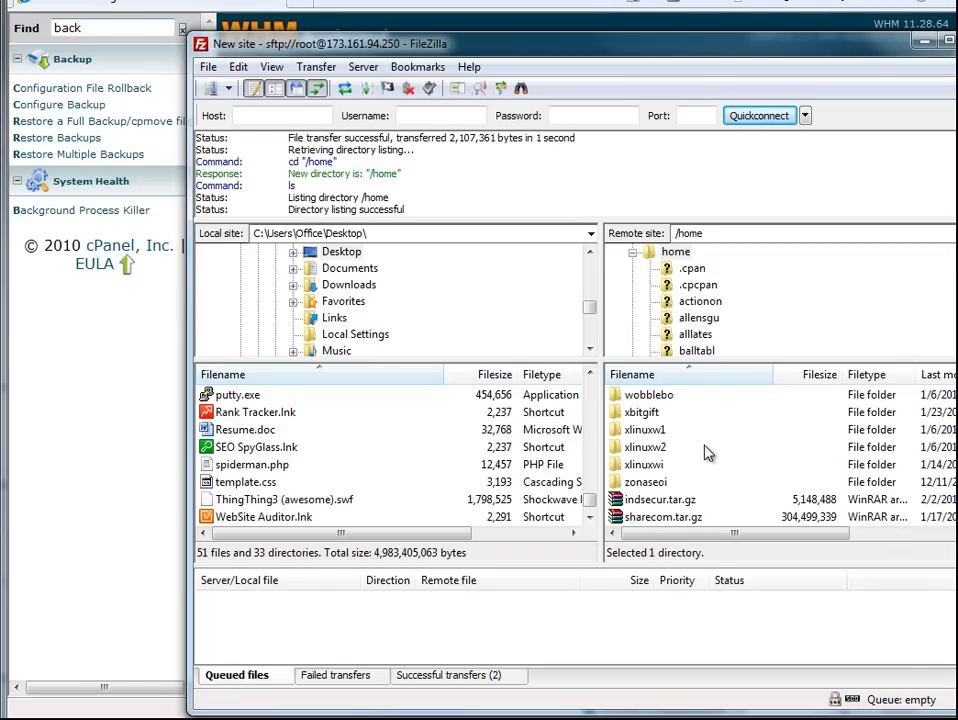
pyautogui.click(251, 447)
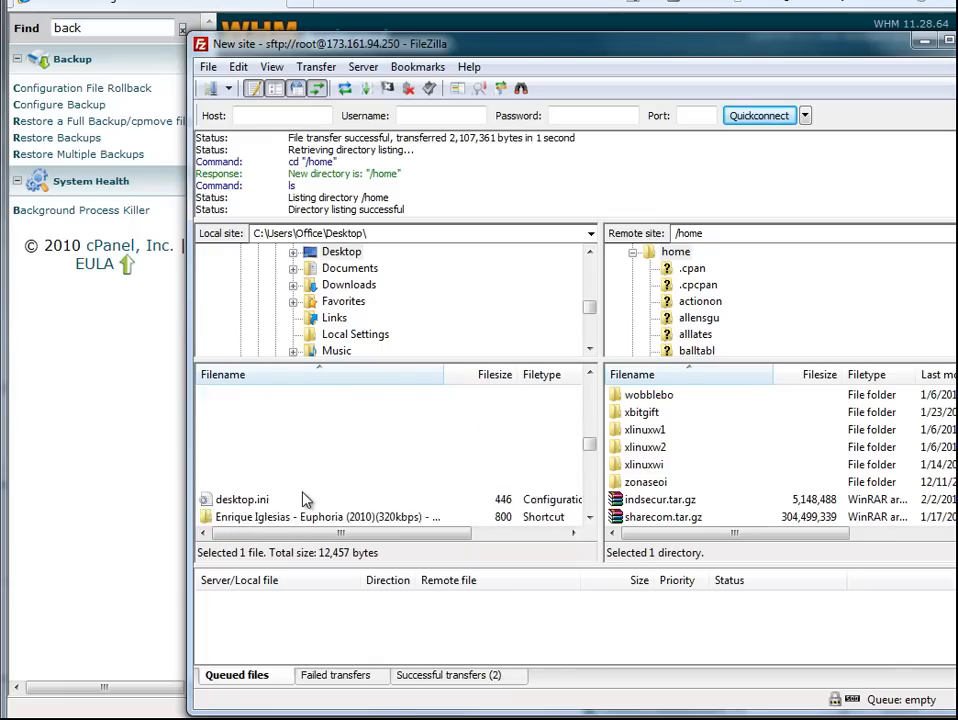
pyautogui.click(260, 464)
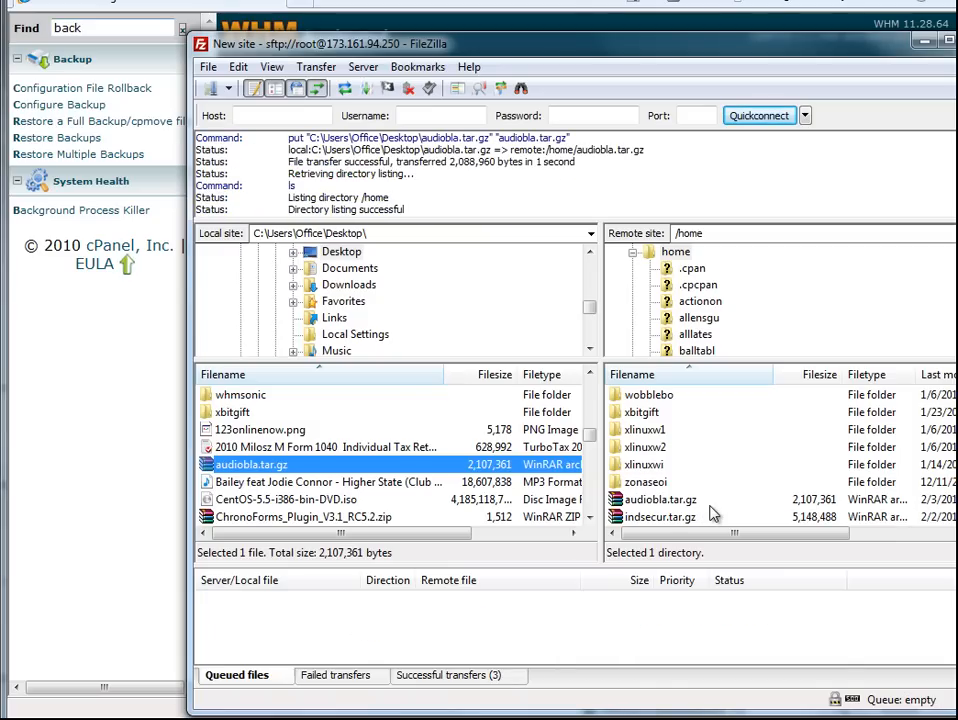
pyautogui.moveTo(707, 514)
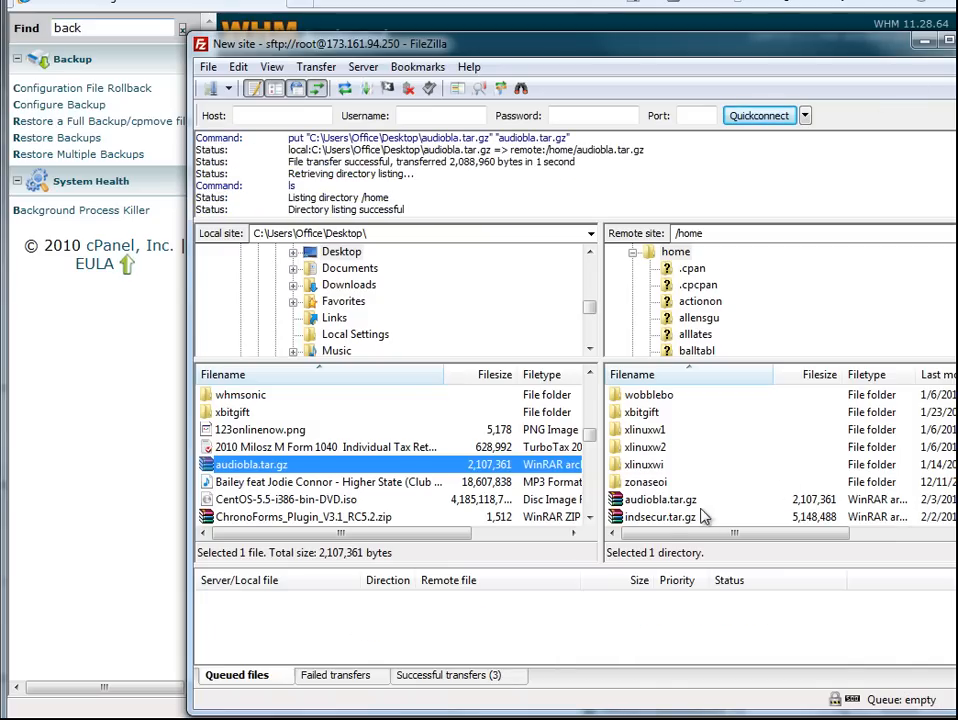
pyautogui.moveTo(665, 517)
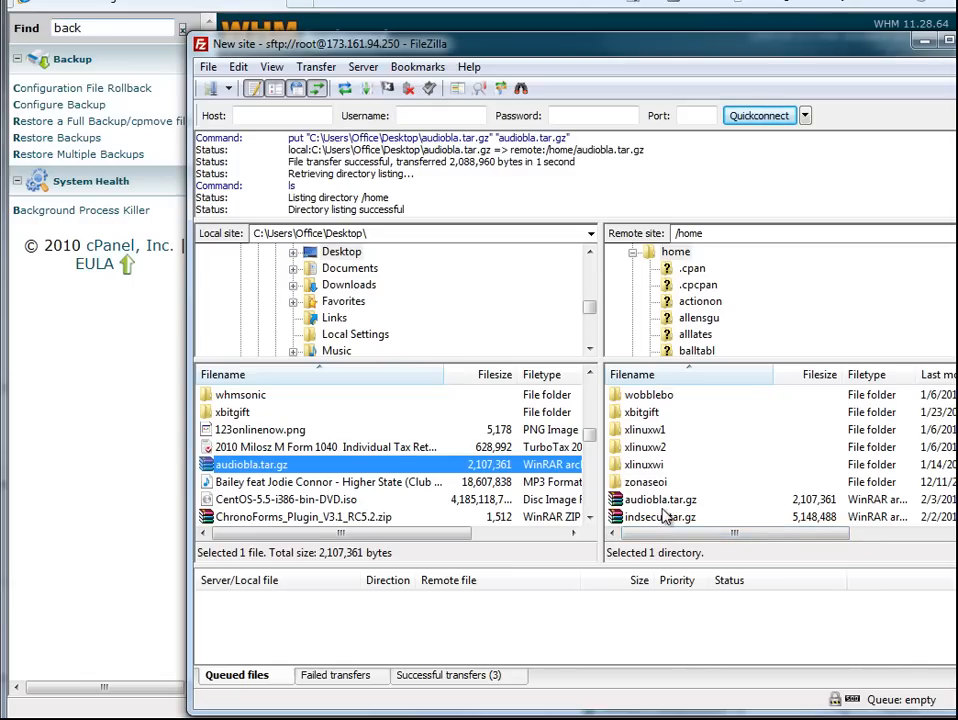
pyautogui.moveTo(920, 80)
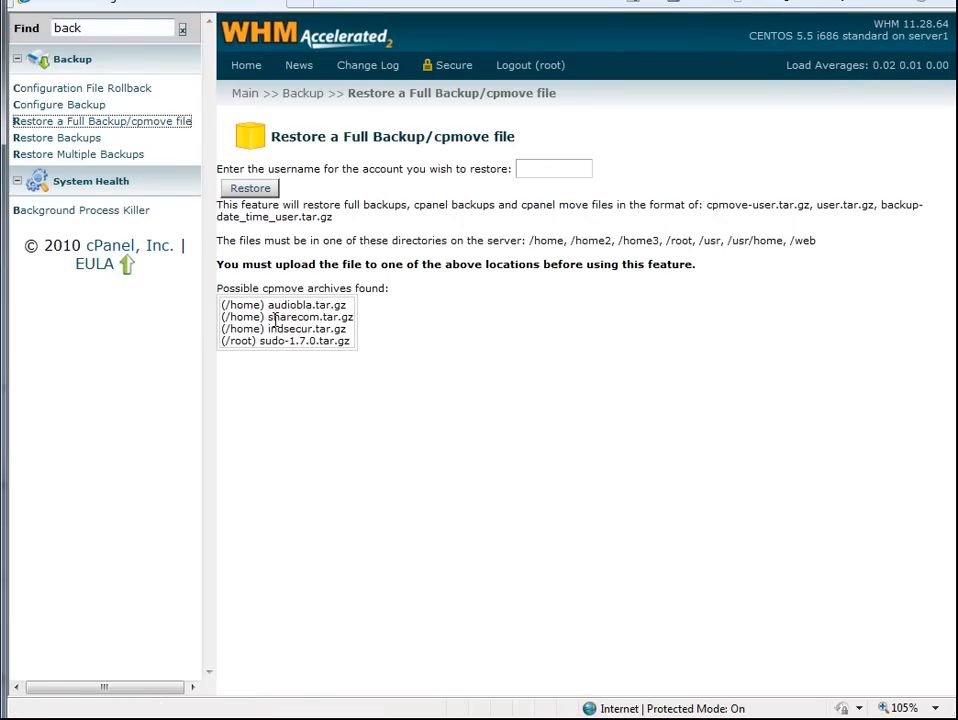
# Step: Copy audiobla from the archive list into the username field and start the restore
pyautogui.doubleClick(290, 304)
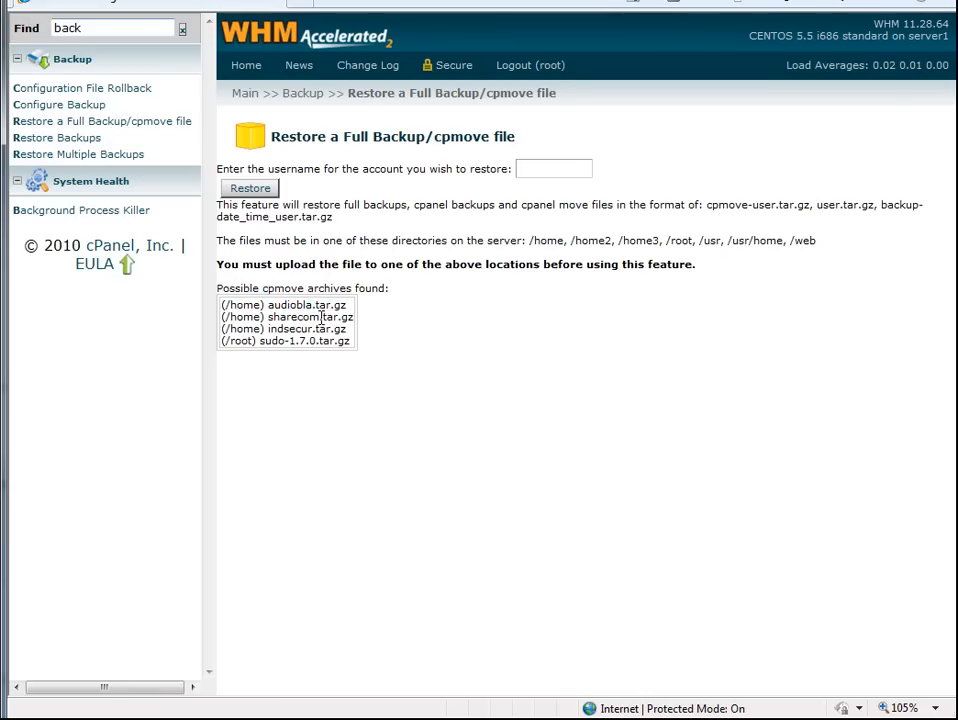
pyautogui.doubleClick(283, 304)
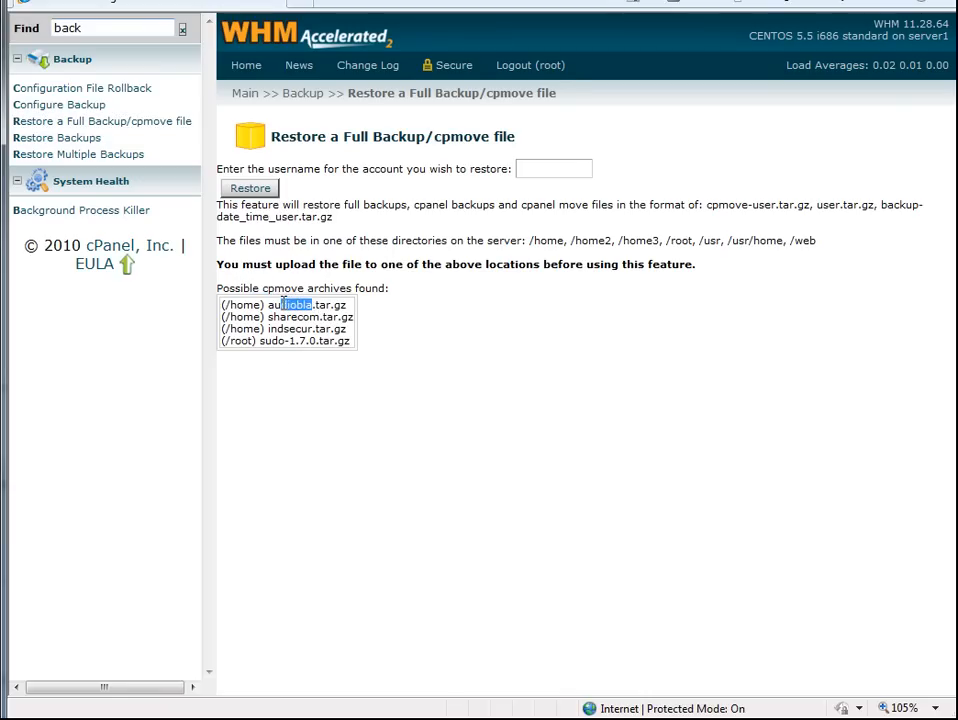
pyautogui.rightClick(285, 304)
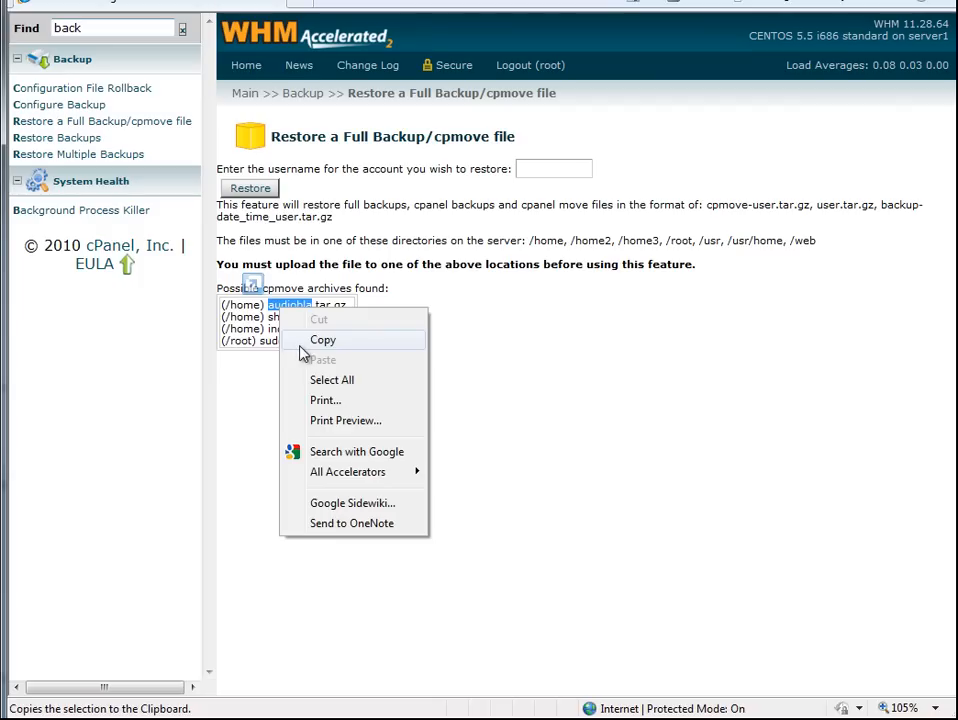
pyautogui.click(322, 340)
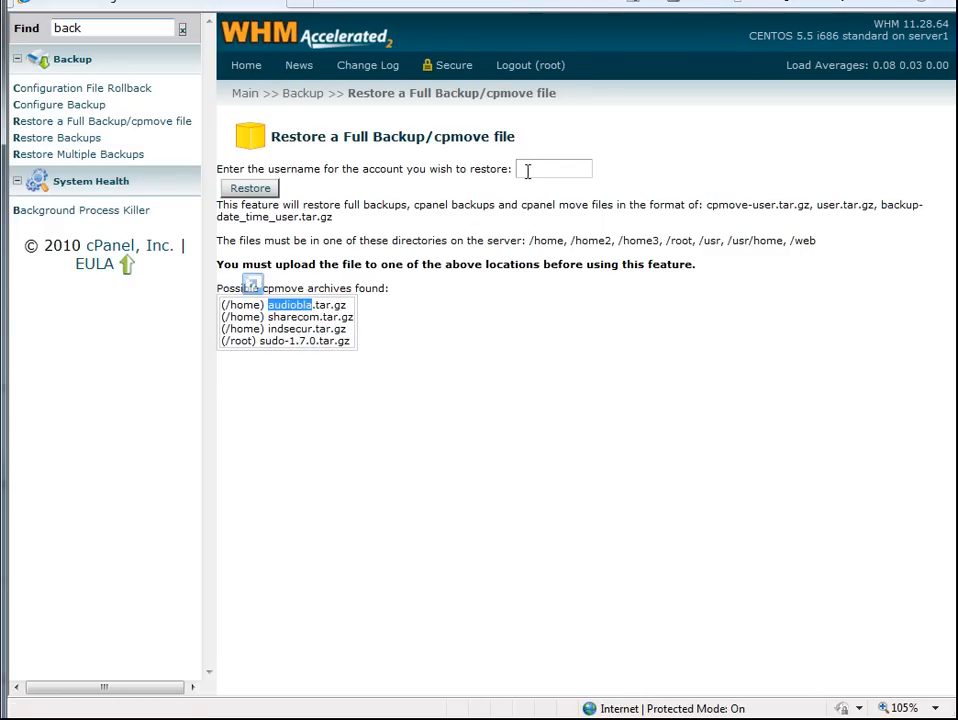
pyautogui.write('audiobla')
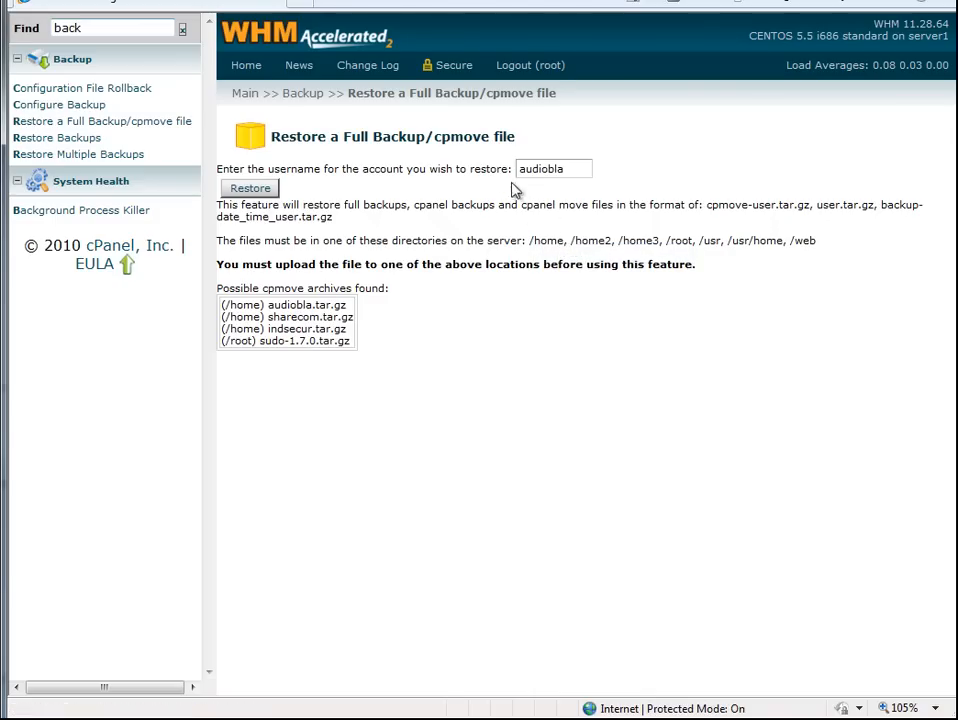
pyautogui.click(249, 188)
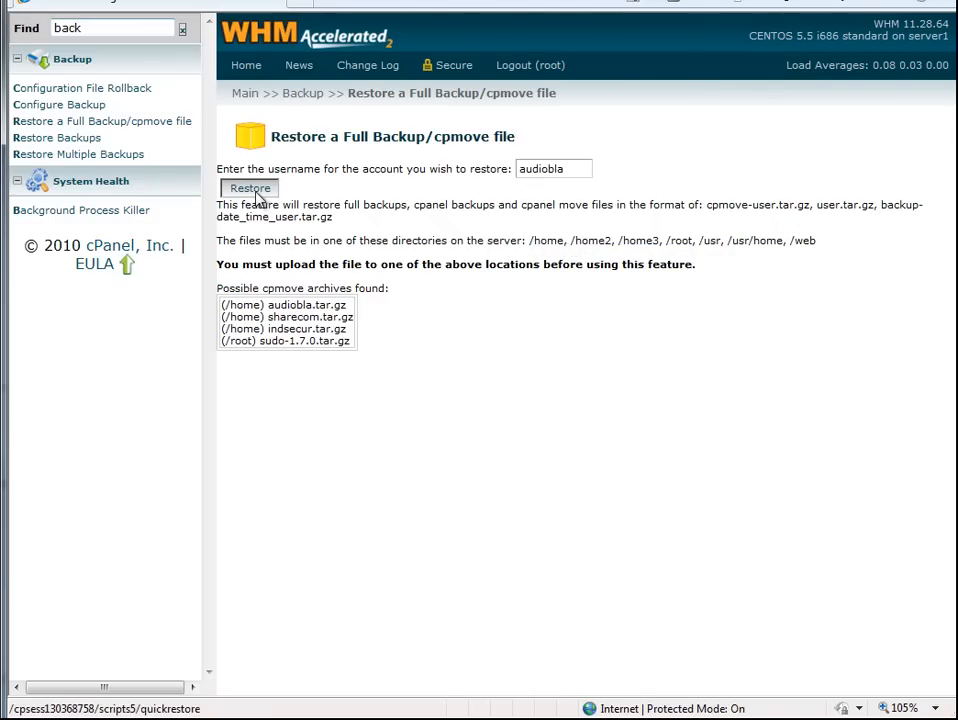
pyautogui.click(249, 189)
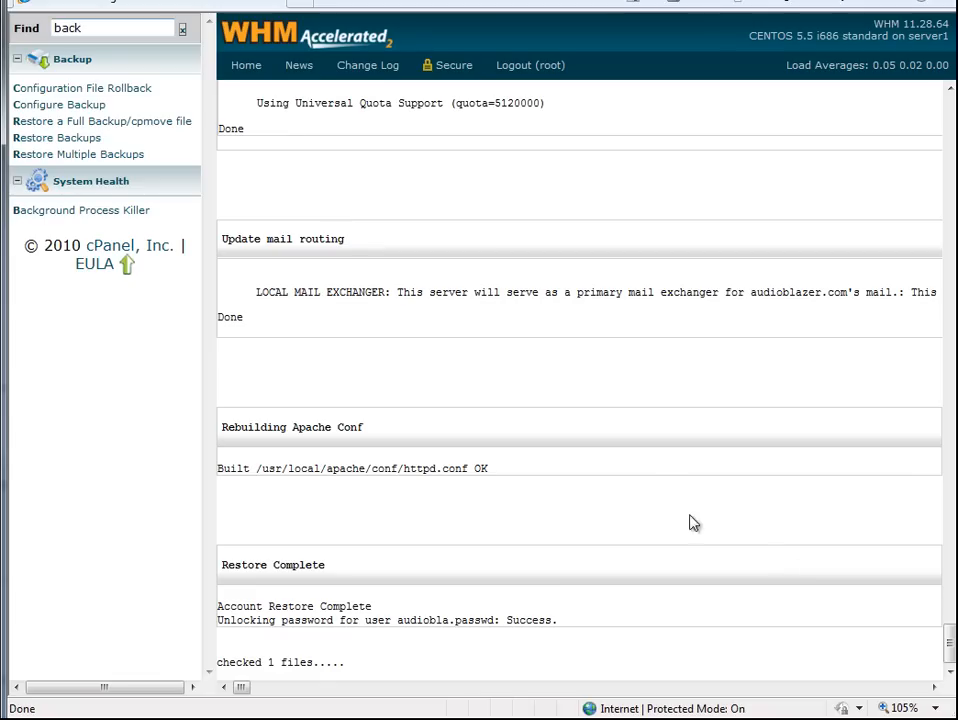
pyautogui.moveTo(681, 501)
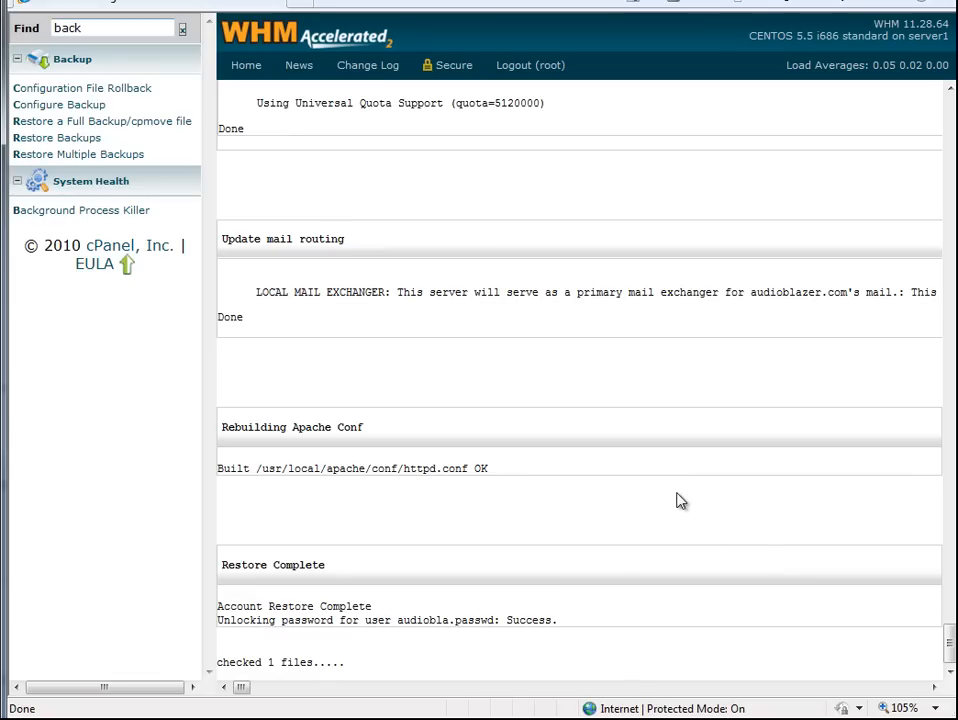